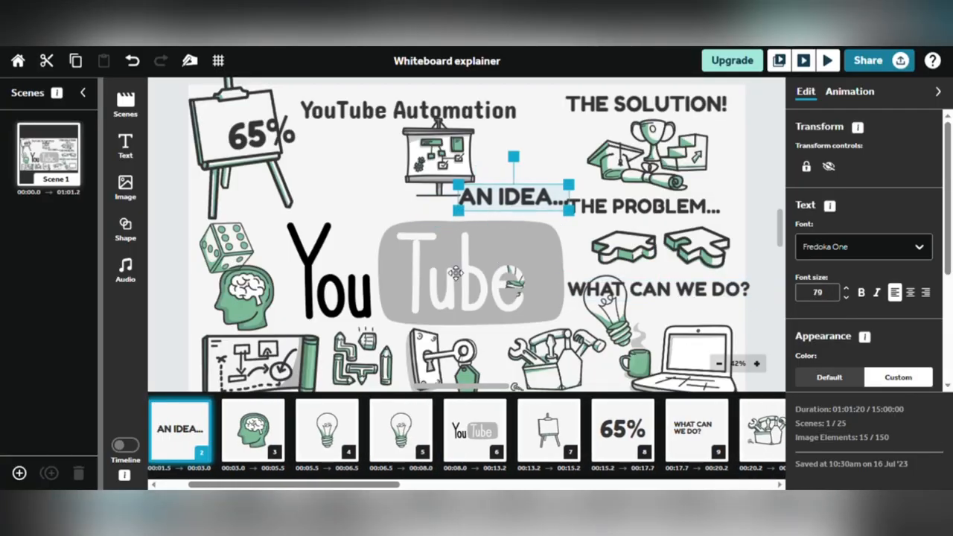
Reposition the lightbulb, YouTube logo, puzzle pieces and presentation board into a tighter layout.
{"action": "left_click", "coordinate": [469, 271]}
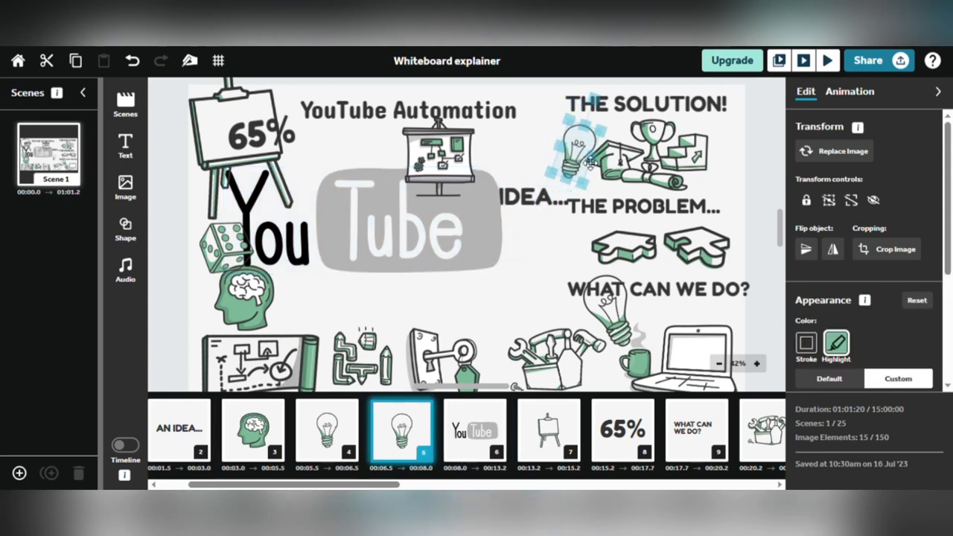
{"action": "left_click", "coordinate": [474, 430]}
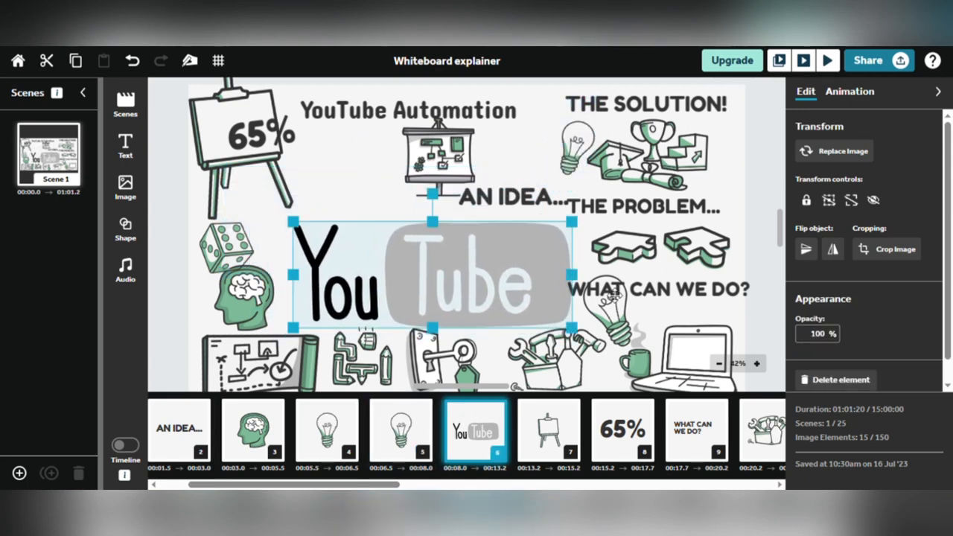
{"action": "left_click", "coordinate": [327, 430]}
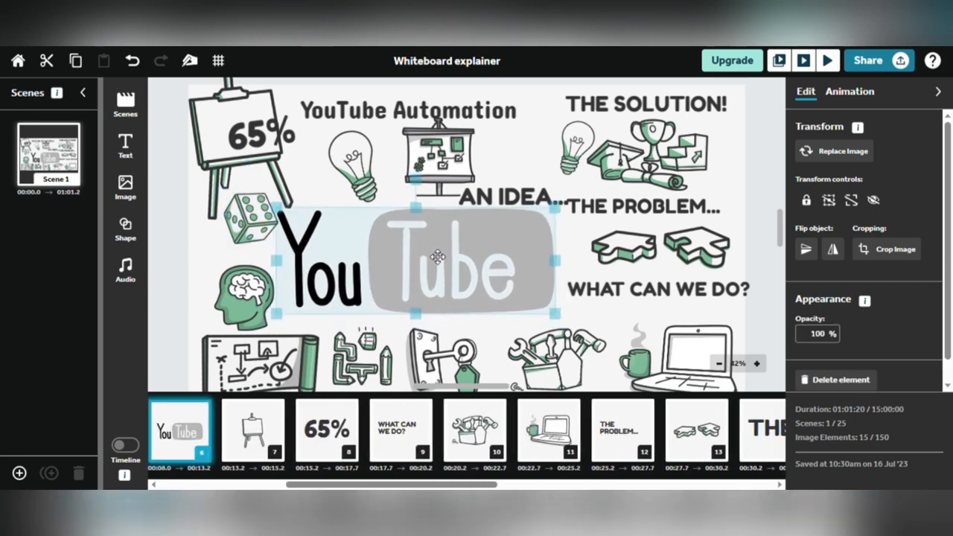
{"action": "left_click", "coordinate": [652, 296]}
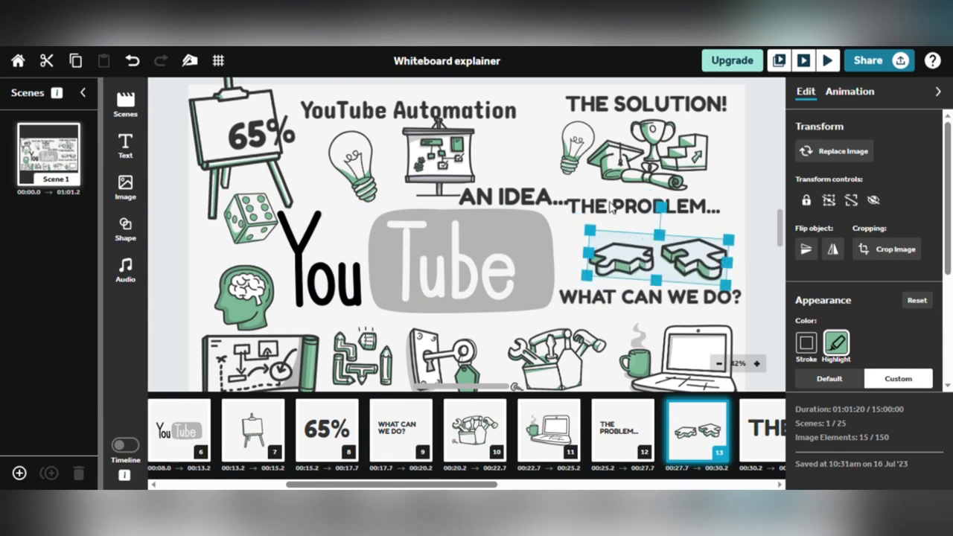
{"action": "left_click", "coordinate": [655, 212]}
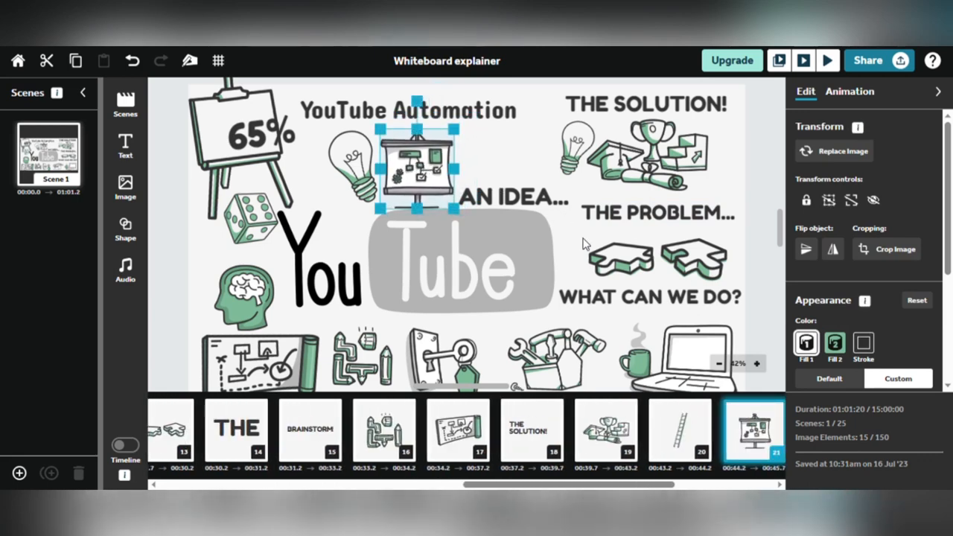
Select the YouTube logo, scroll its animation options, and dismiss the Sync Timings tip.
{"action": "left_click", "coordinate": [453, 272]}
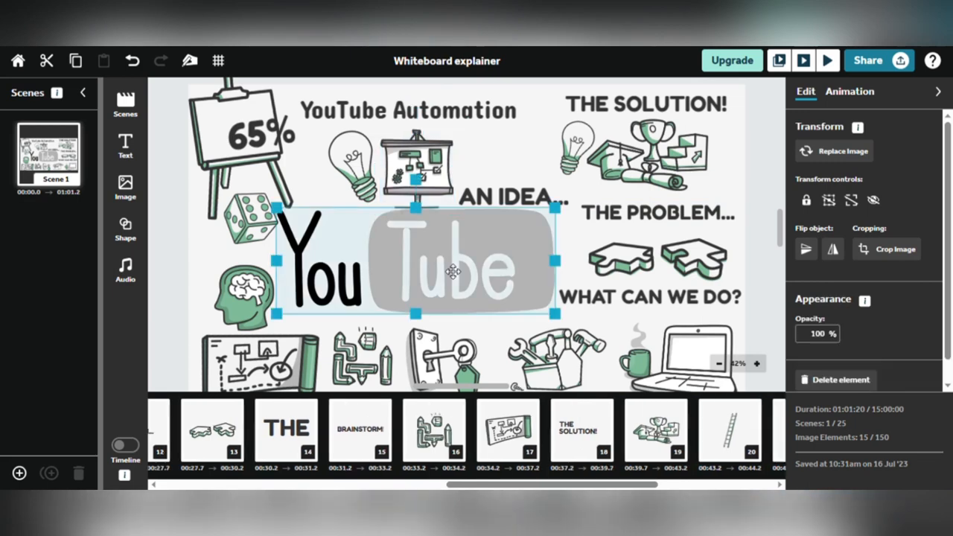
{"action": "scroll", "scroll_direction": "left", "scroll_amount": 3}
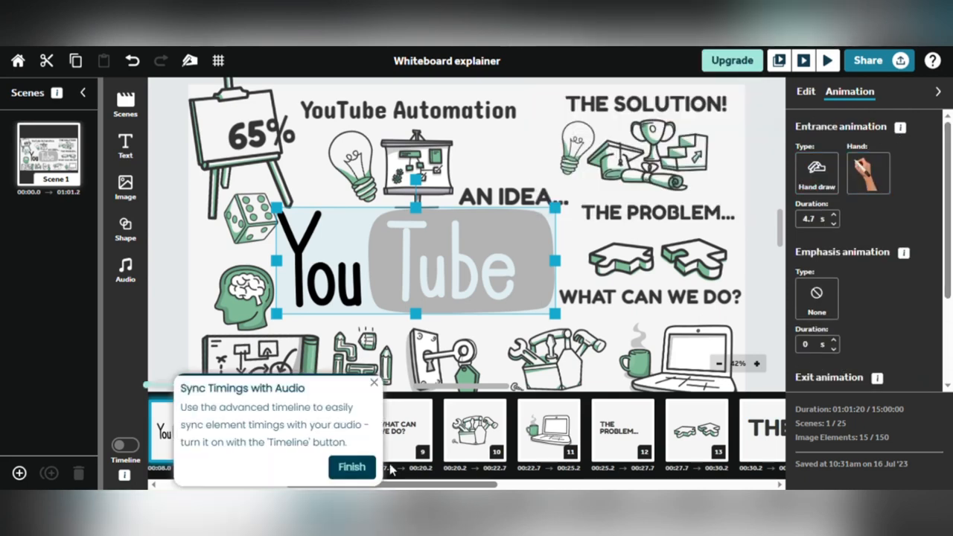
{"action": "left_click", "coordinate": [351, 467]}
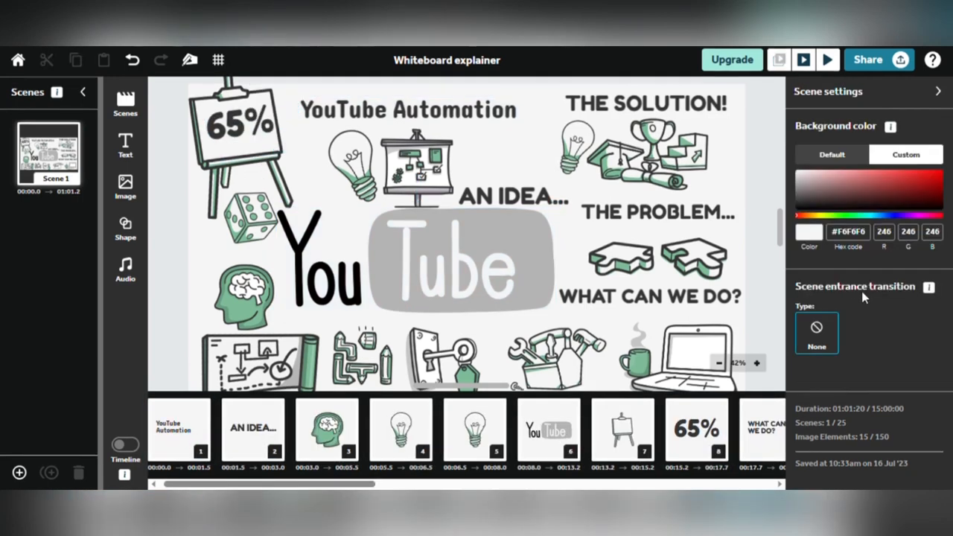
Set the scene entrance transition to Drag on, coming from the Top.
{"action": "left_click", "coordinate": [817, 333]}
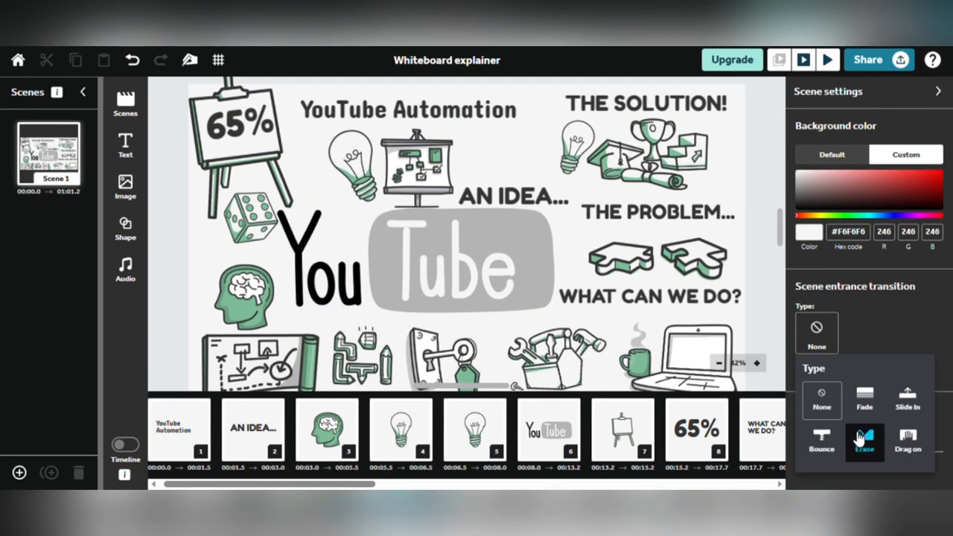
{"action": "left_click", "coordinate": [907, 441]}
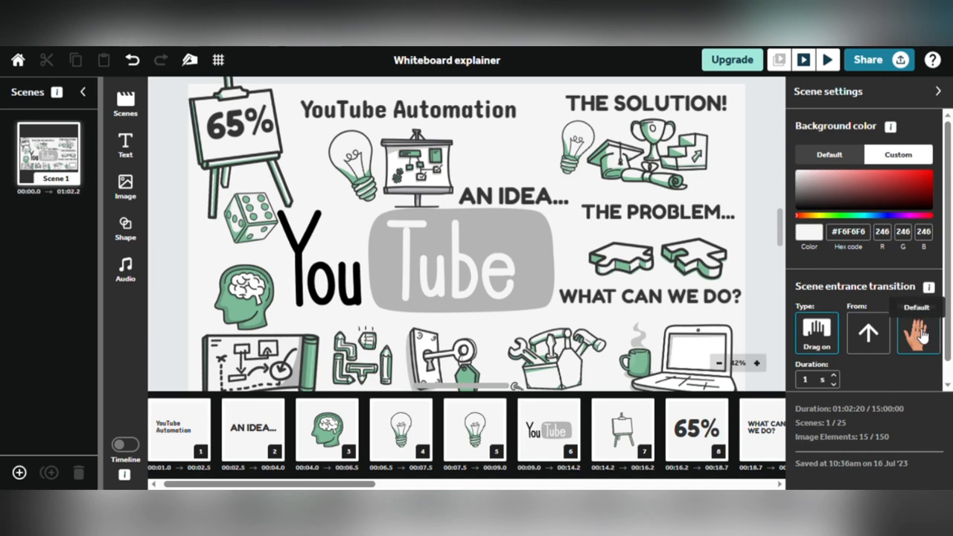
{"action": "left_click", "coordinate": [868, 333]}
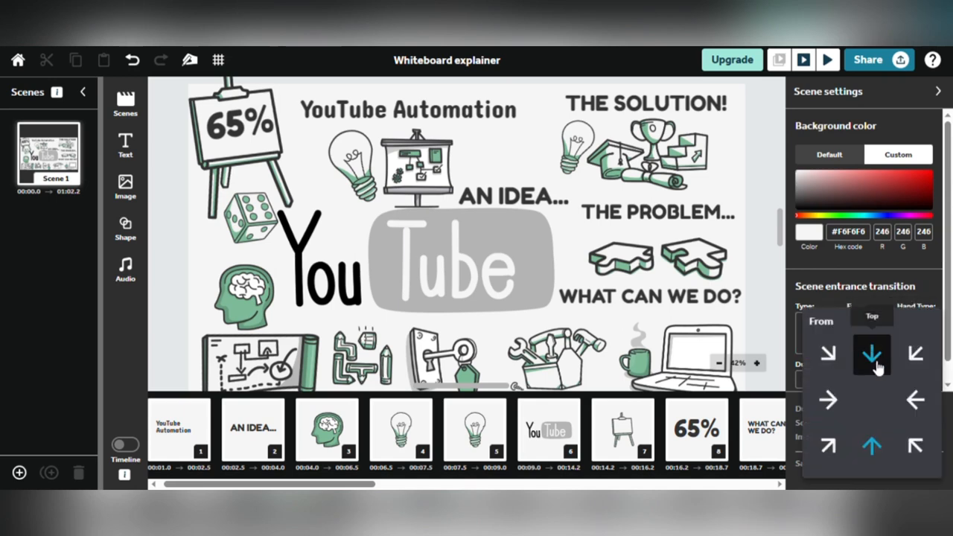
{"action": "left_click", "coordinate": [408, 110]}
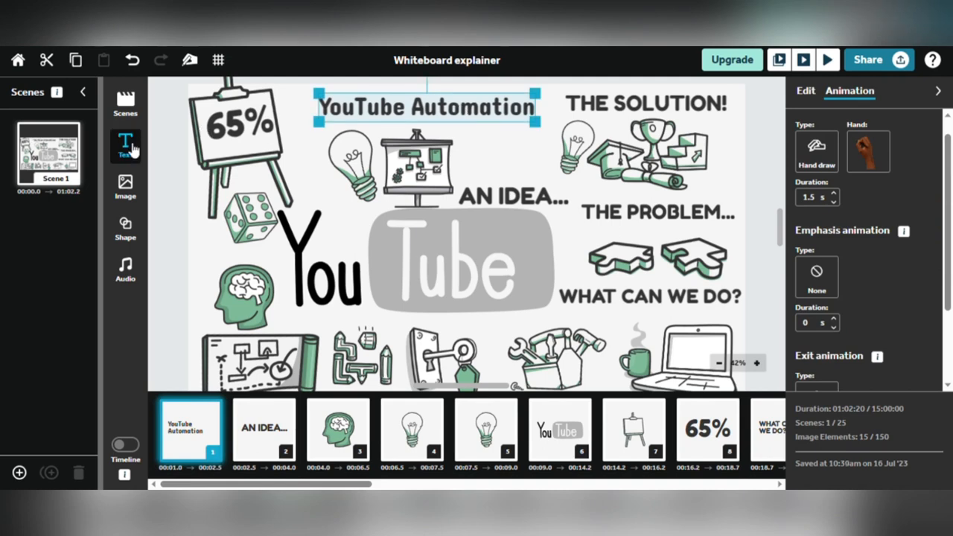
{"action": "mouse_move", "coordinate": [125, 186]}
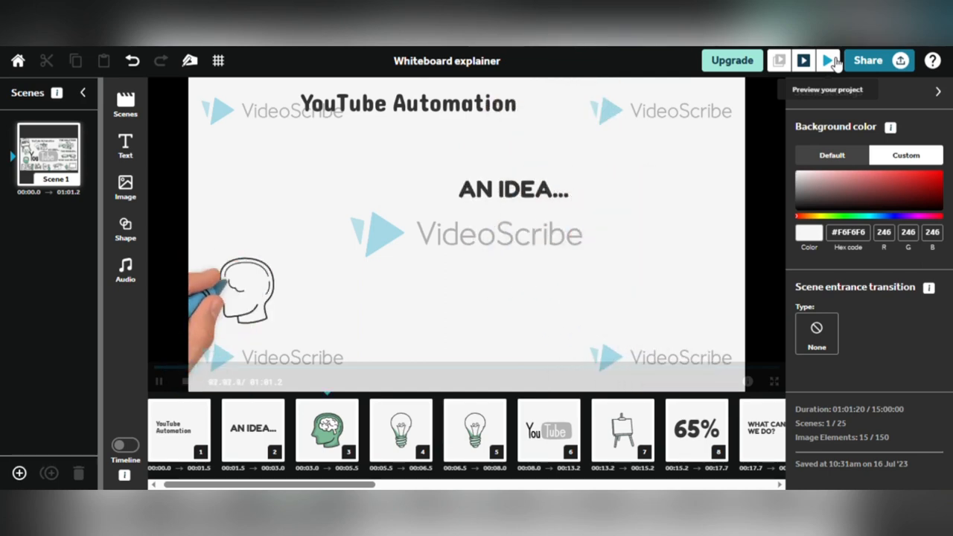
Stop the preview and open the Project audio options.
{"action": "left_click", "coordinate": [829, 60]}
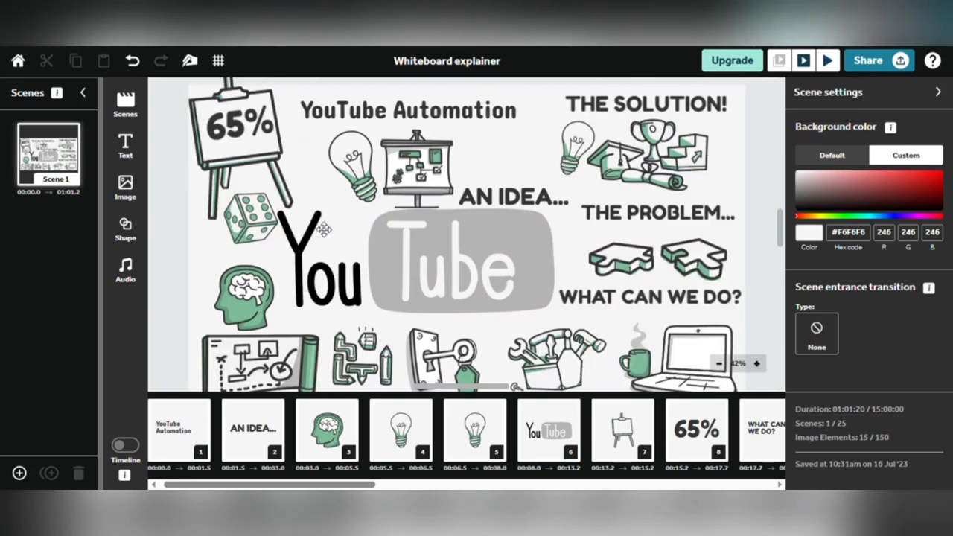
{"action": "left_click", "coordinate": [126, 271]}
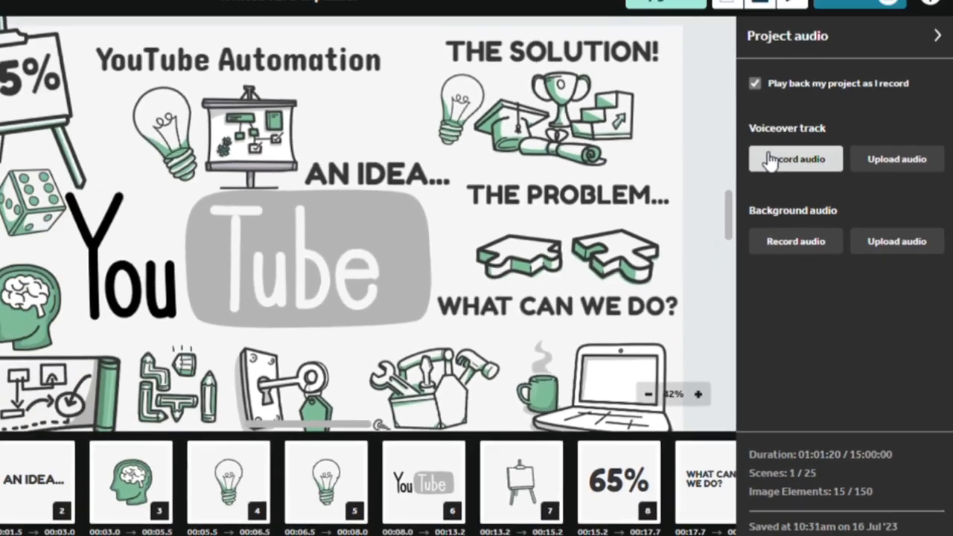
Start a voiceover recording, cancel it, and start recording again.
{"action": "left_click", "coordinate": [796, 158]}
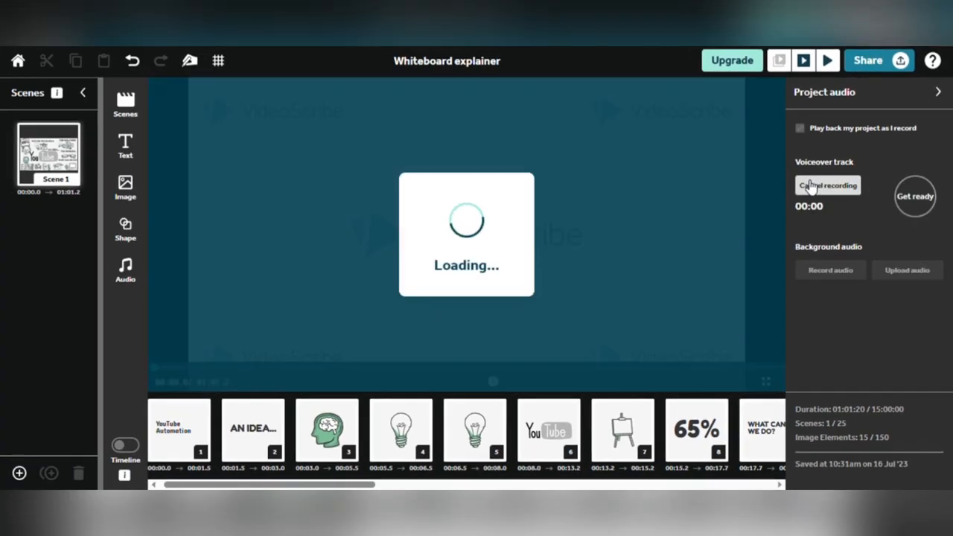
{"action": "mouse_move", "coordinate": [864, 336]}
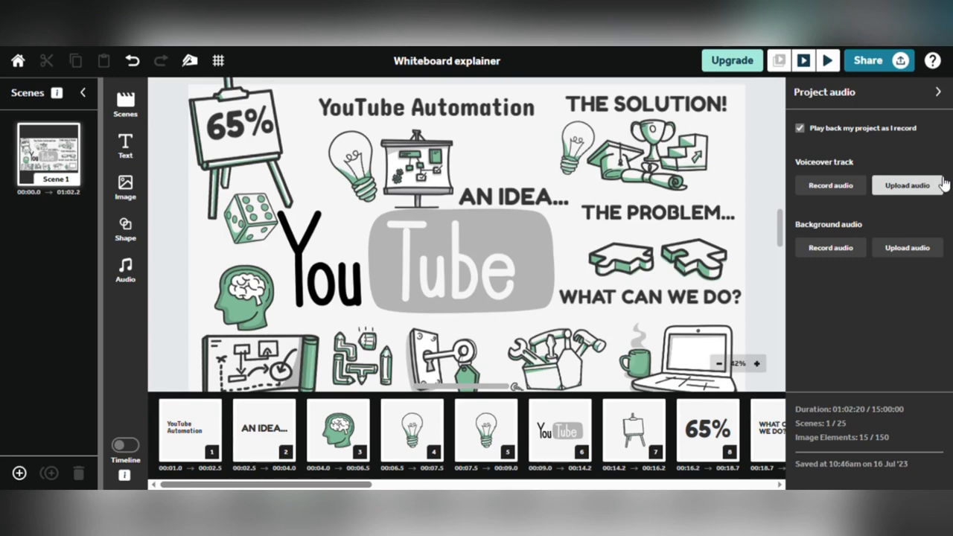
{"action": "left_click", "coordinate": [830, 186]}
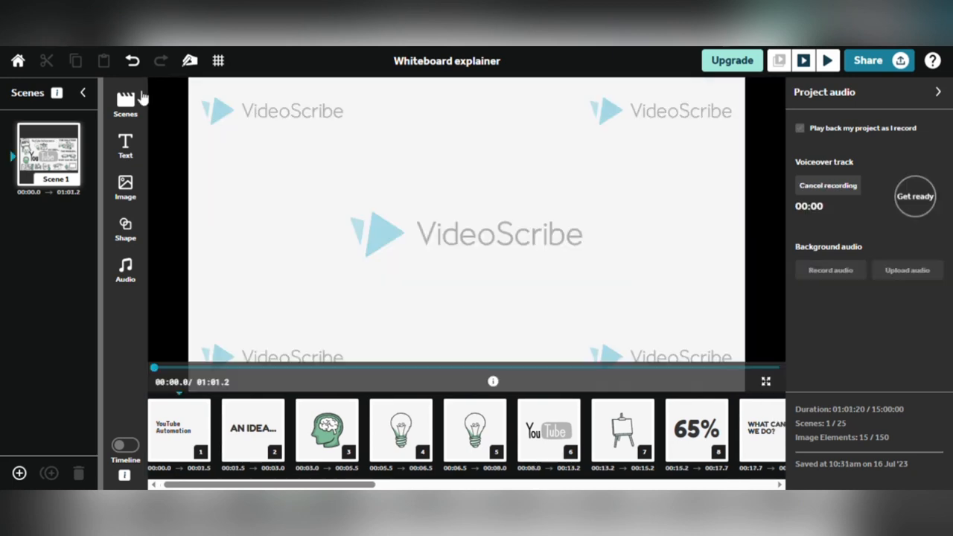
{"action": "left_click", "coordinate": [915, 196]}
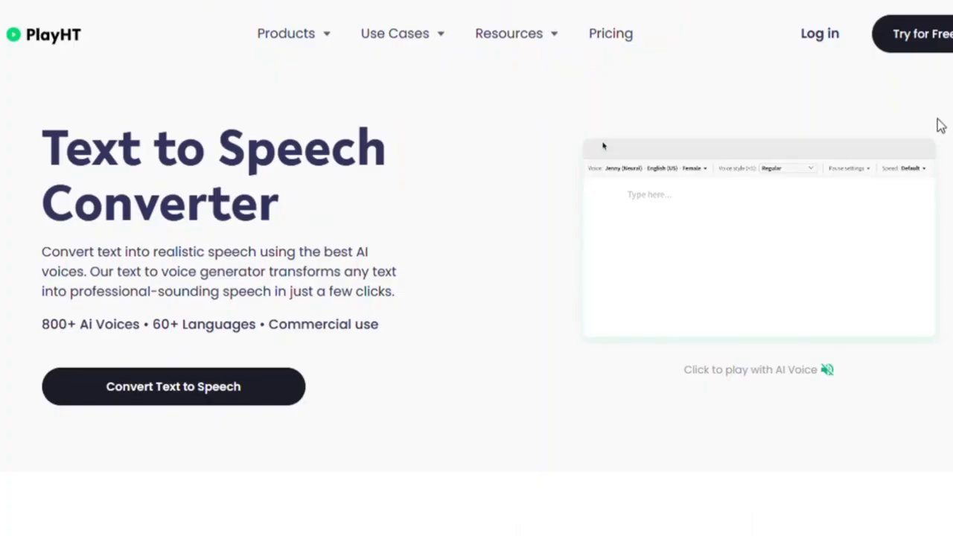
{"action": "scroll", "scroll_direction": "down", "scroll_amount": 3}
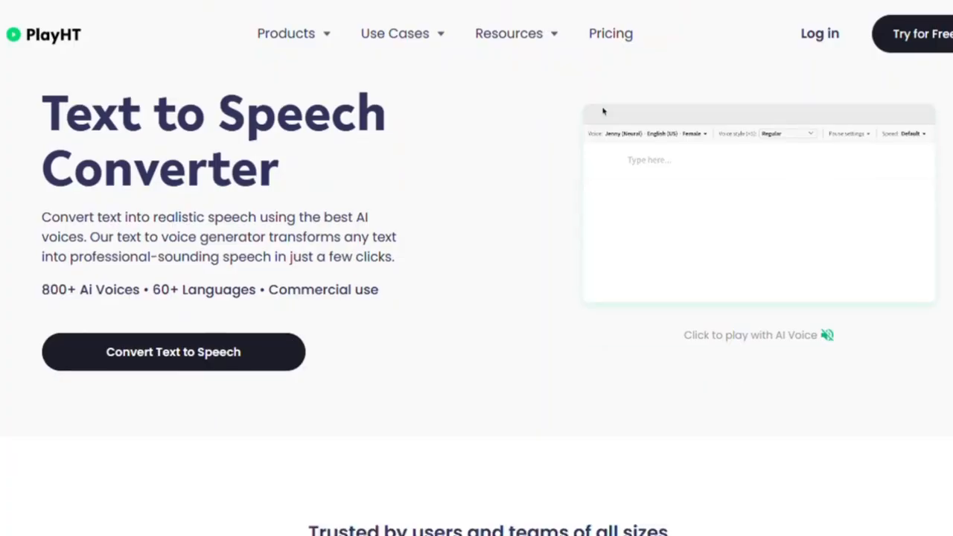
{"action": "scroll", "scroll_direction": "down", "scroll_amount": 3}
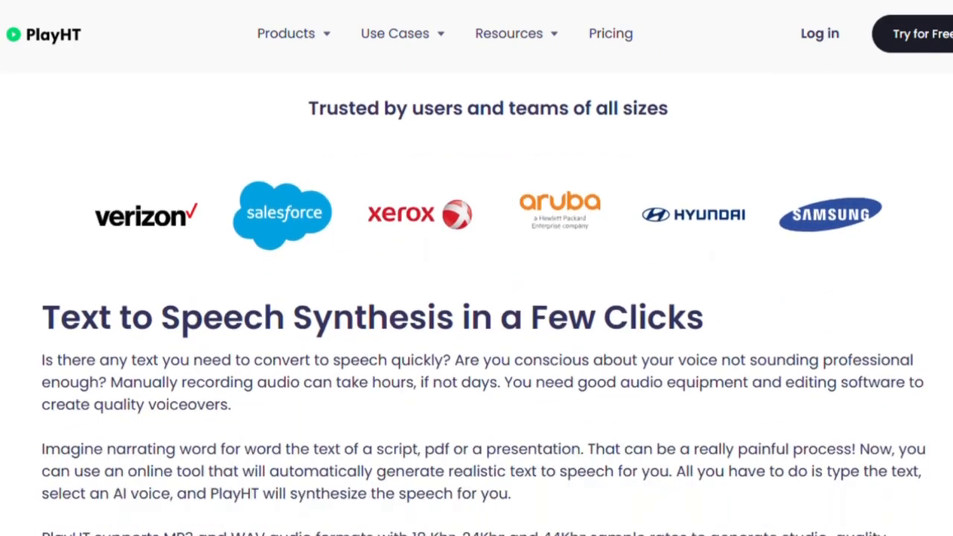
{"action": "scroll", "scroll_direction": "down", "scroll_amount": 3}
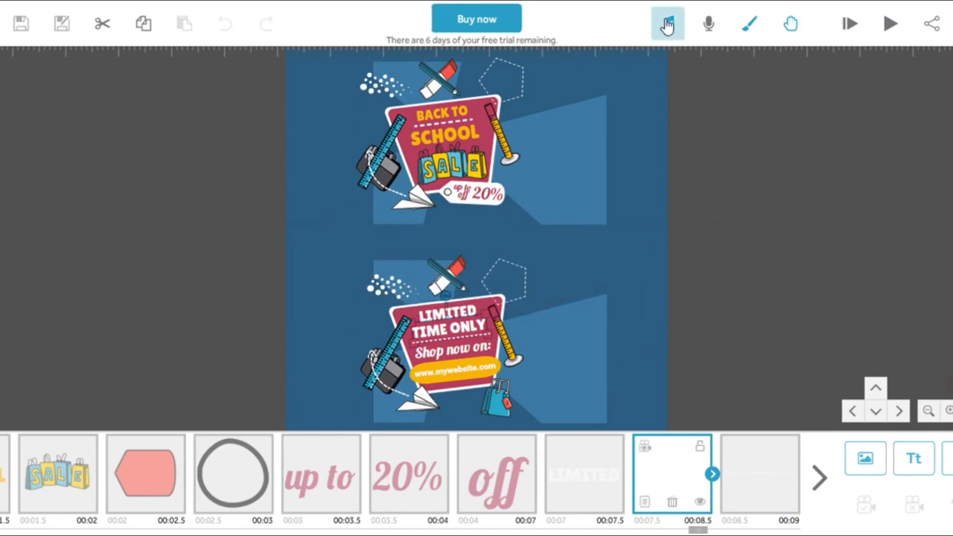
Open the Scribe Music library and page further through the tracks.
{"action": "left_click", "coordinate": [668, 23]}
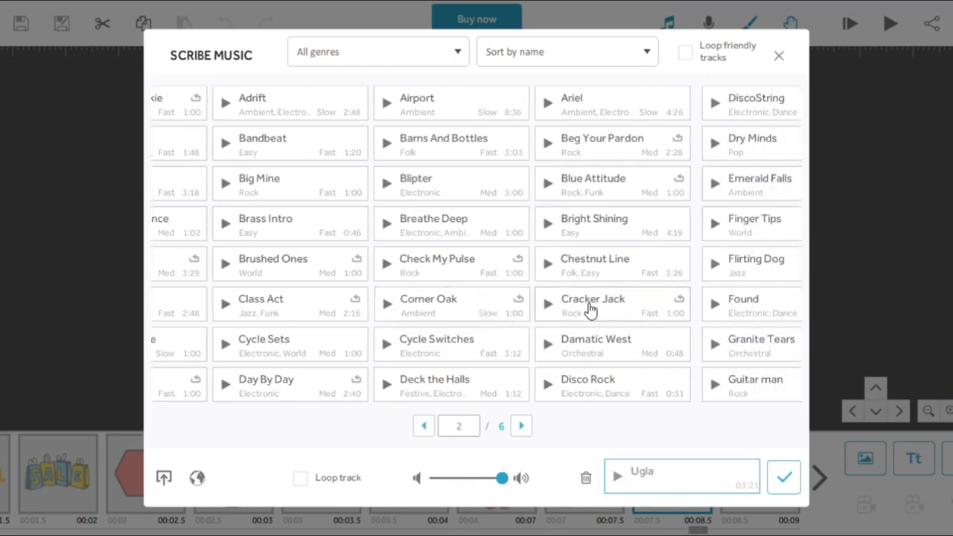
{"action": "left_click", "coordinate": [521, 426]}
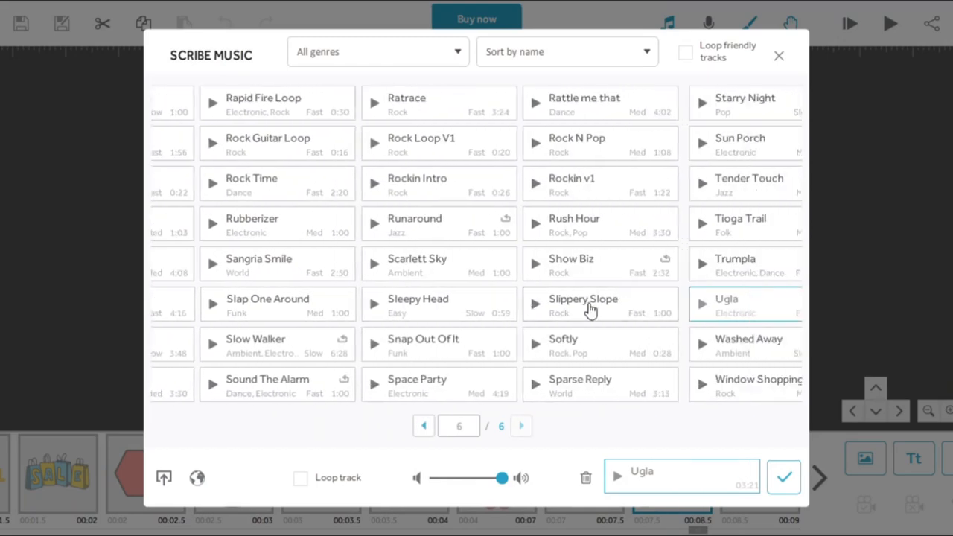